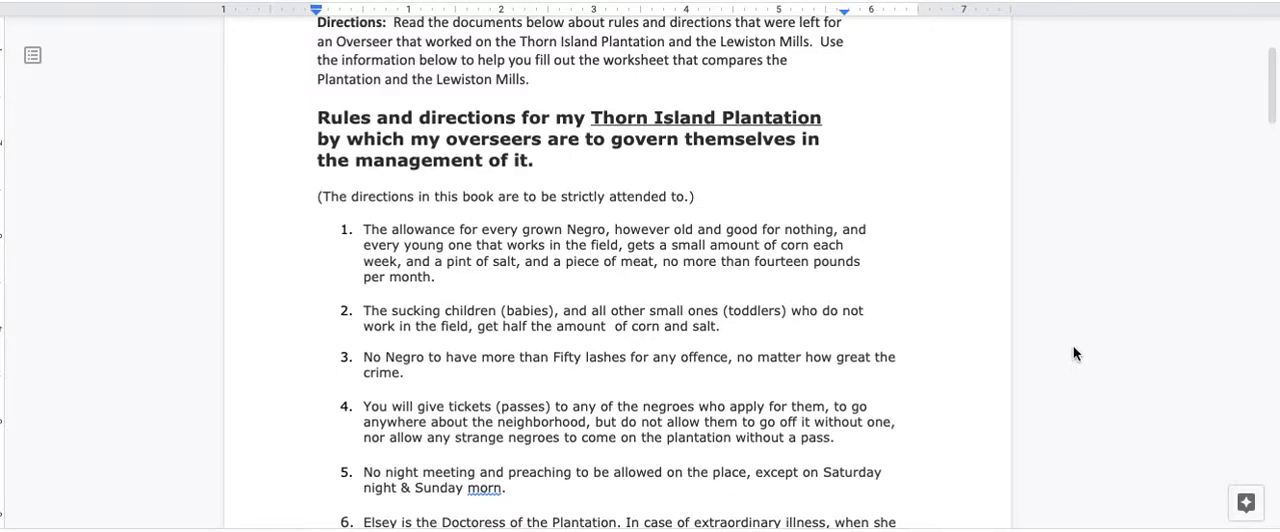
mouse_move(824, 288)
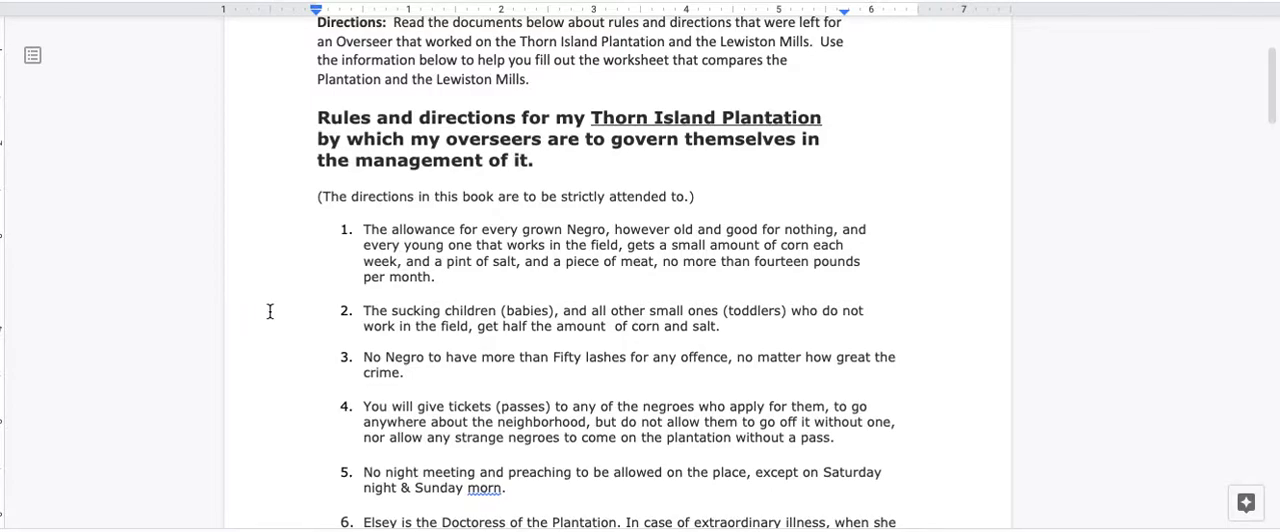
scroll("down", 3)
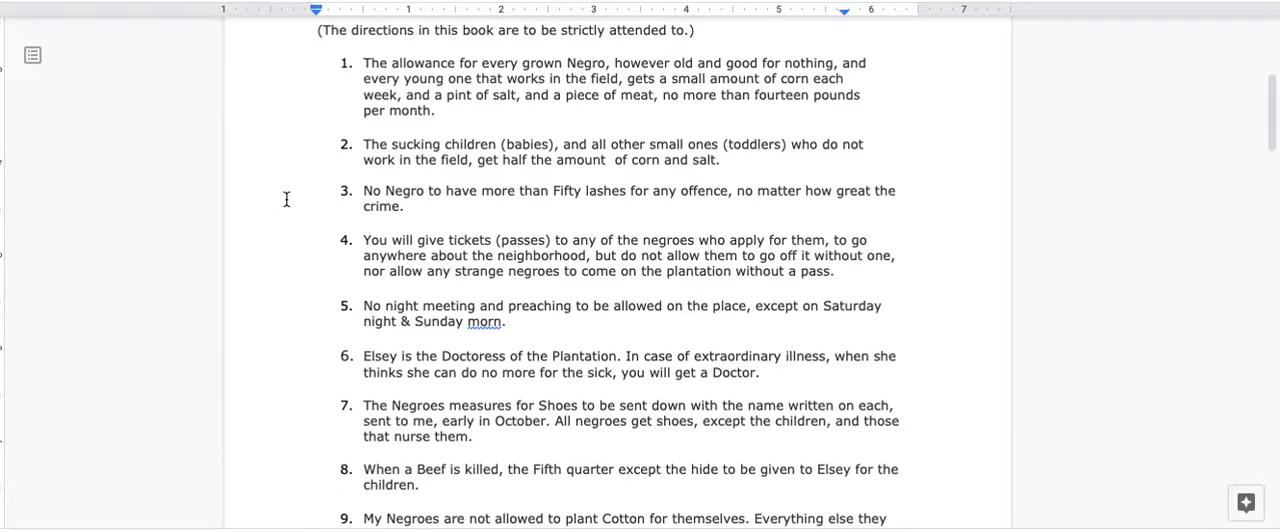
scroll("down", 3)
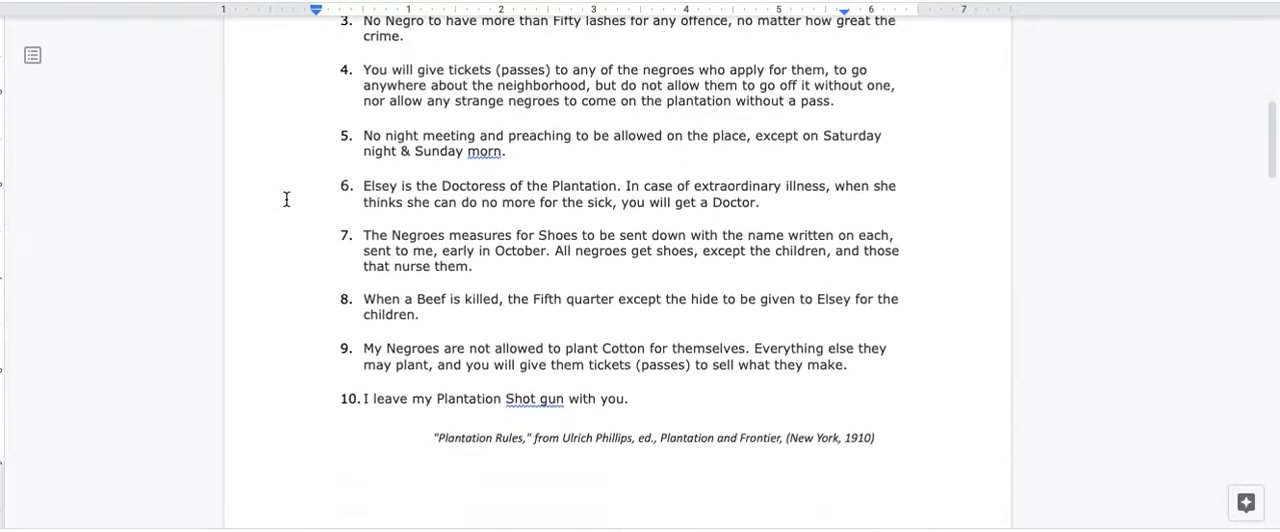
scroll("down", 3)
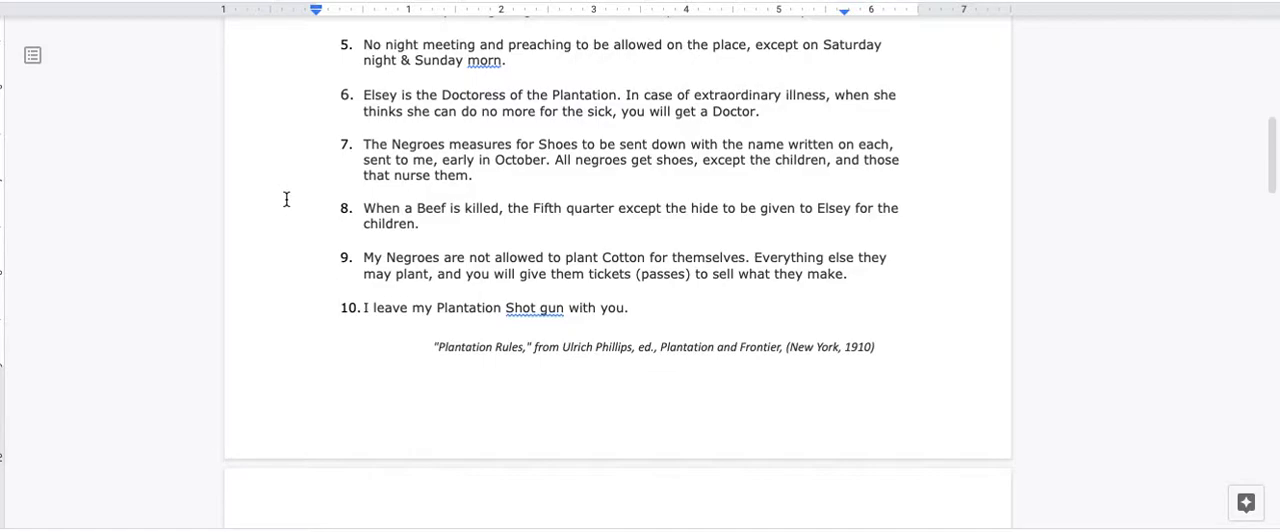
scroll("down", 3)
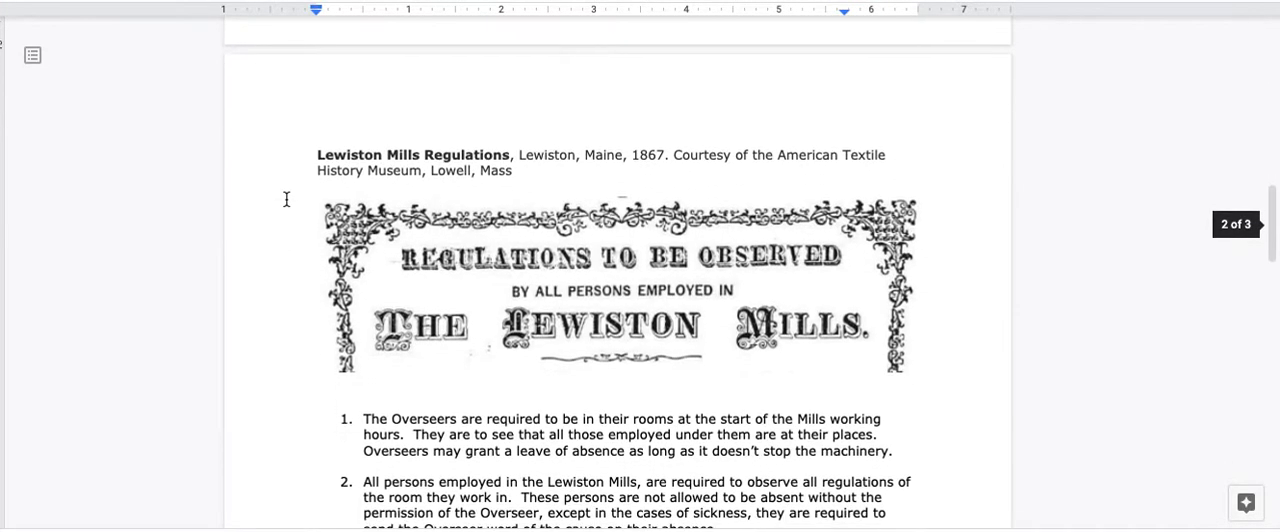
scroll("down", 3)
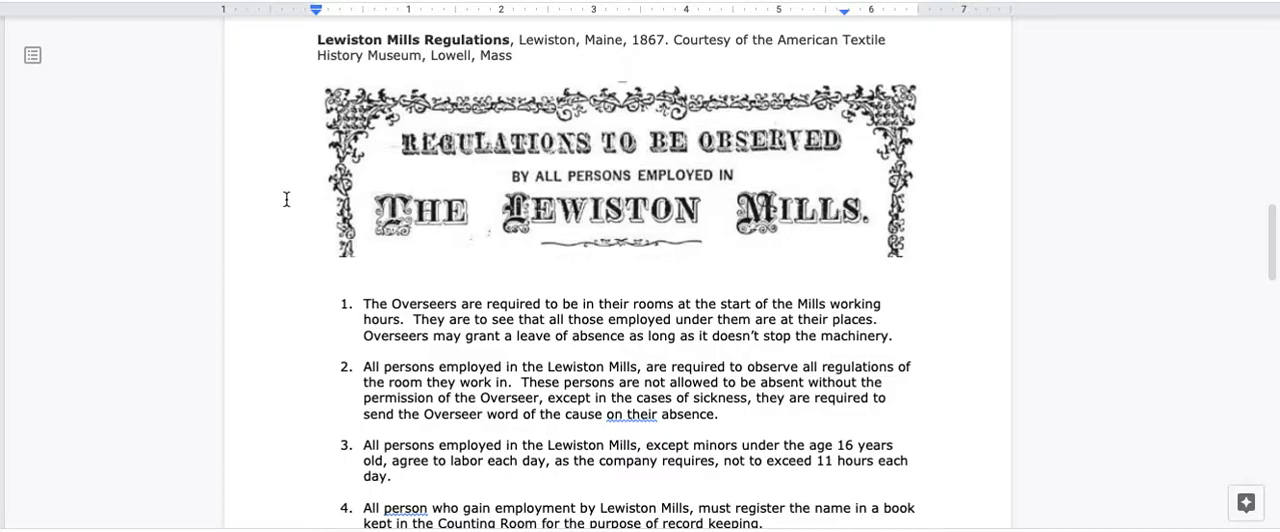
mouse_move(226, 176)
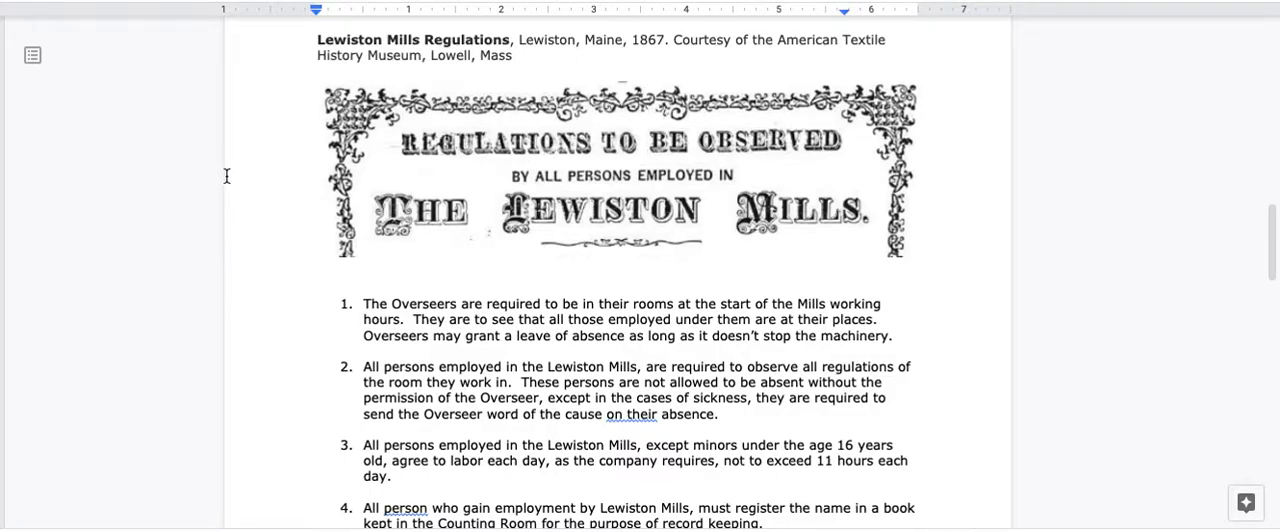
mouse_move(284, 164)
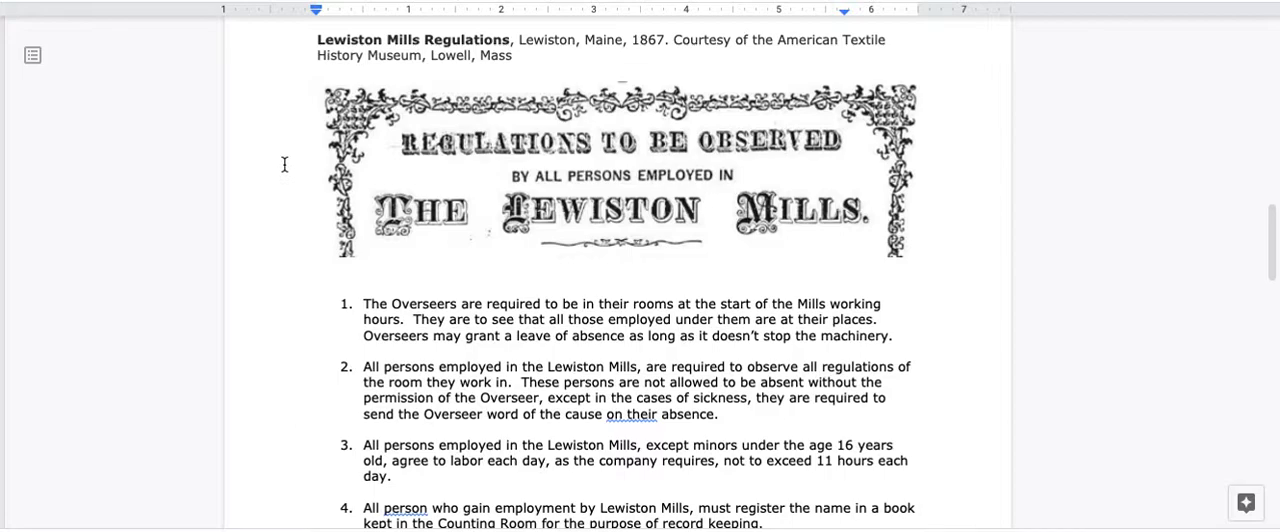
scroll("down", 3)
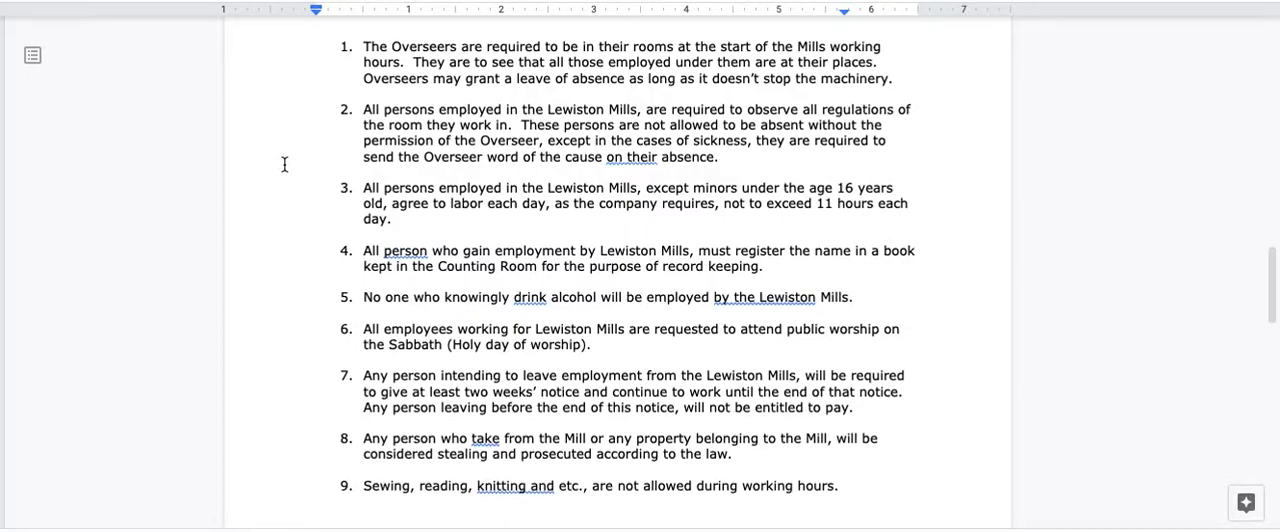
mouse_move(312, 208)
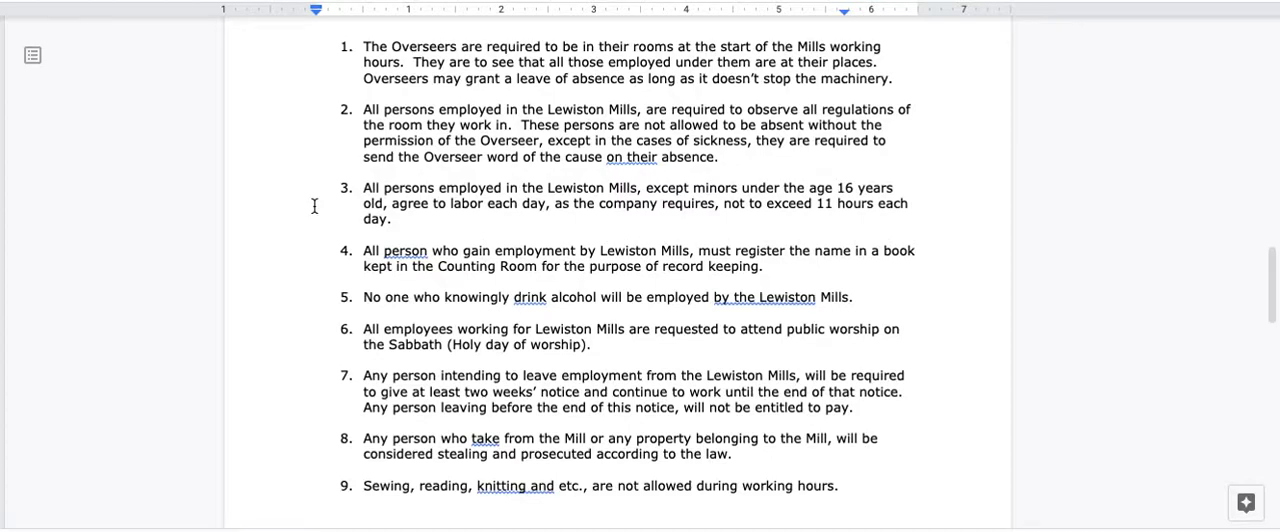
scroll("down", 3)
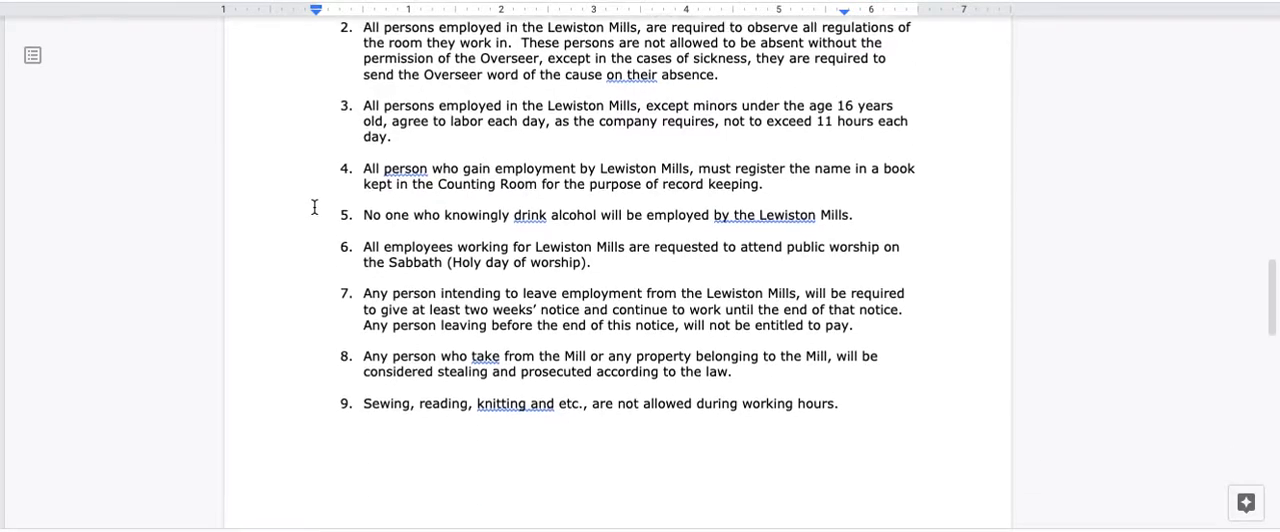
scroll("down", 3)
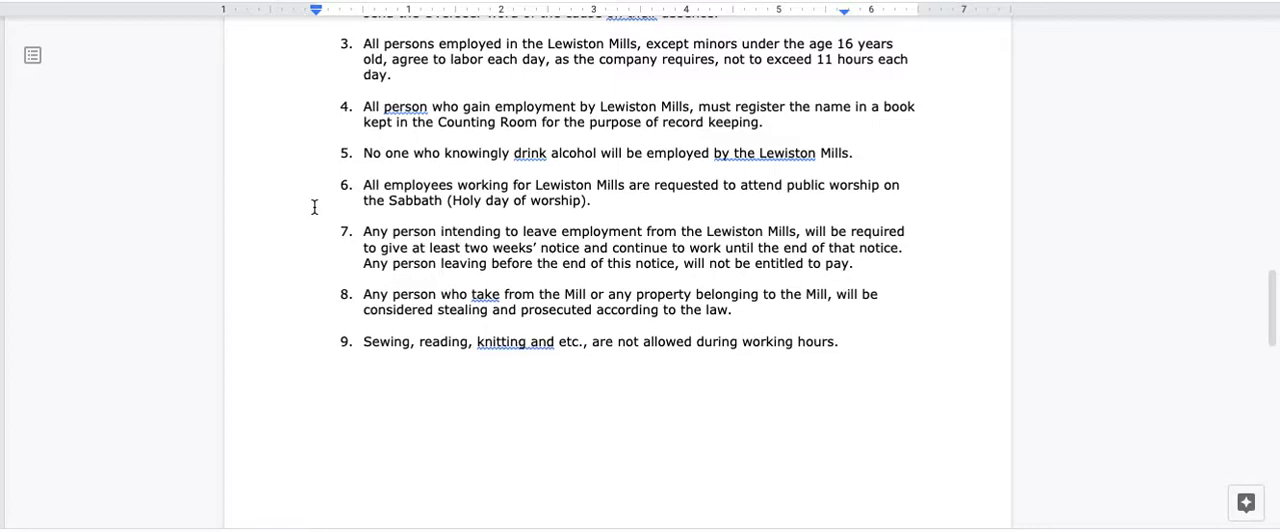
scroll("down", 3)
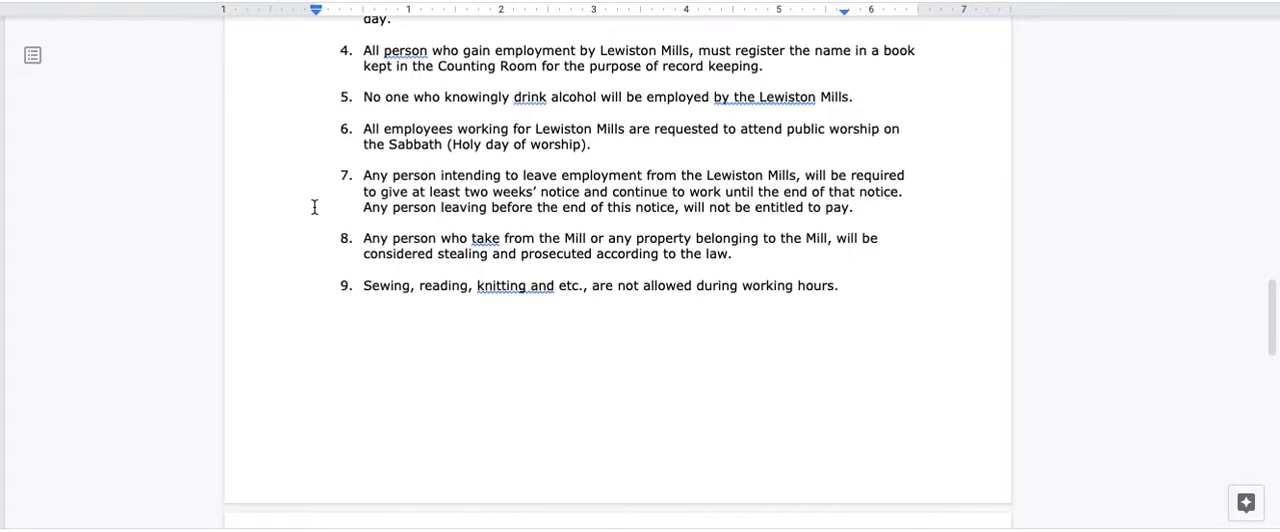
scroll("down", 3)
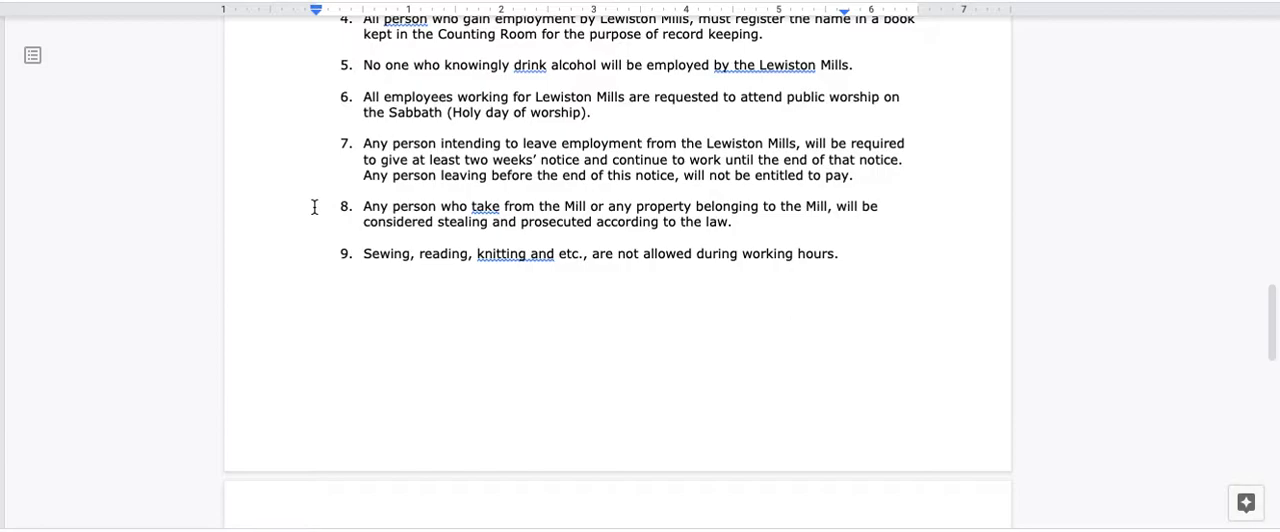
scroll("down", 3)
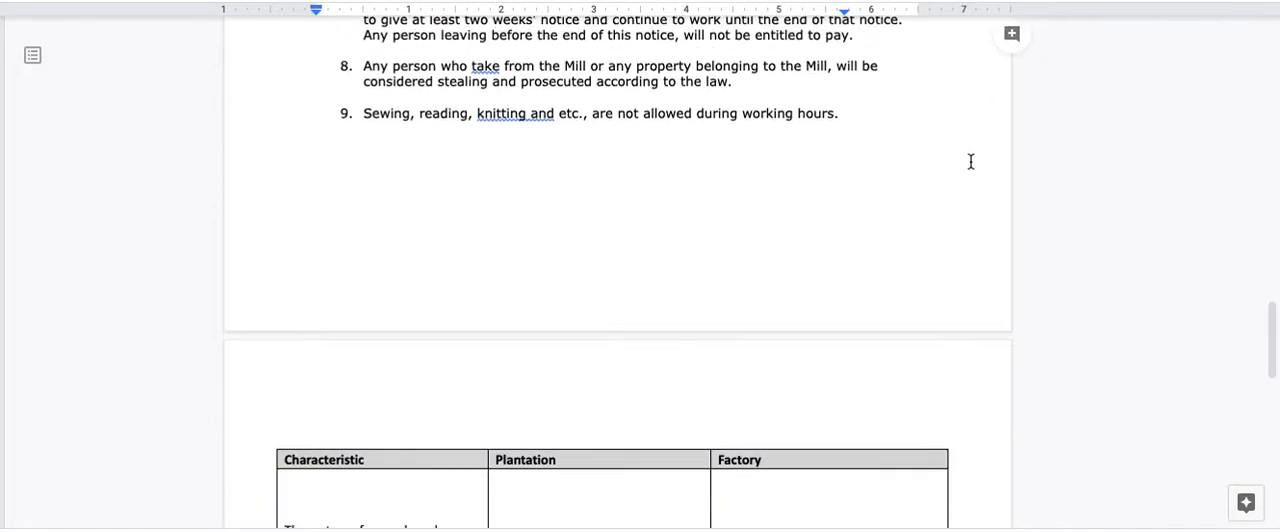
scroll("down", 3)
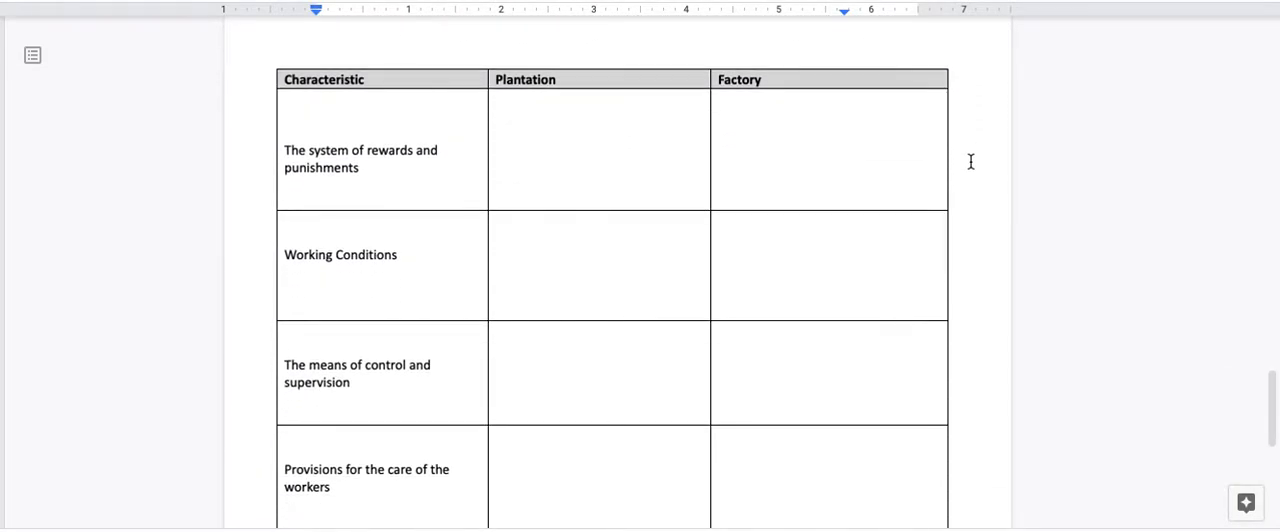
mouse_move(452, 90)
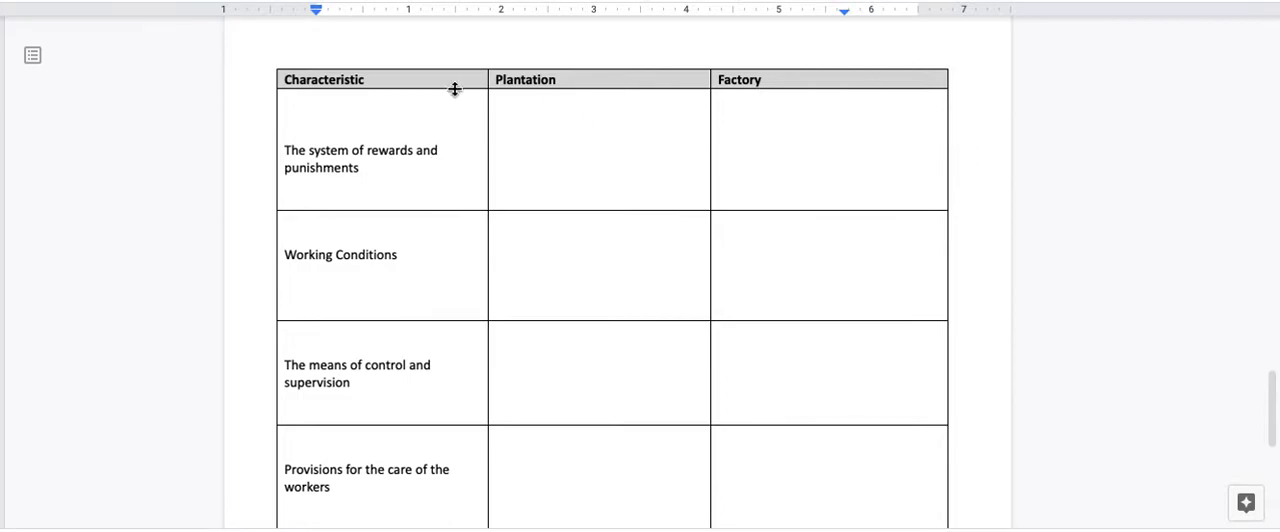
mouse_move(680, 96)
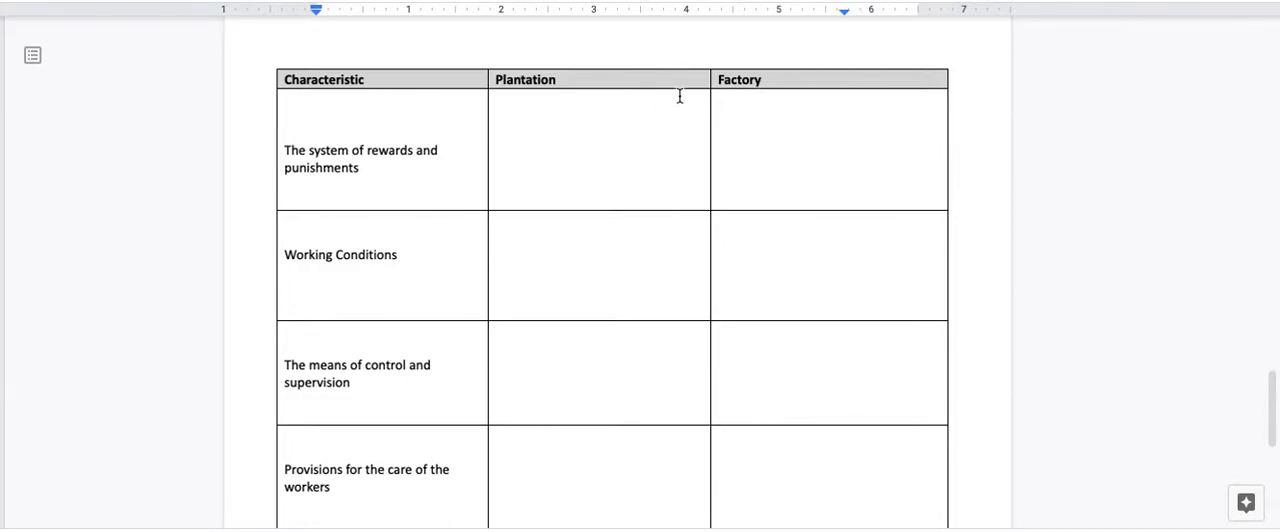
mouse_move(356, 98)
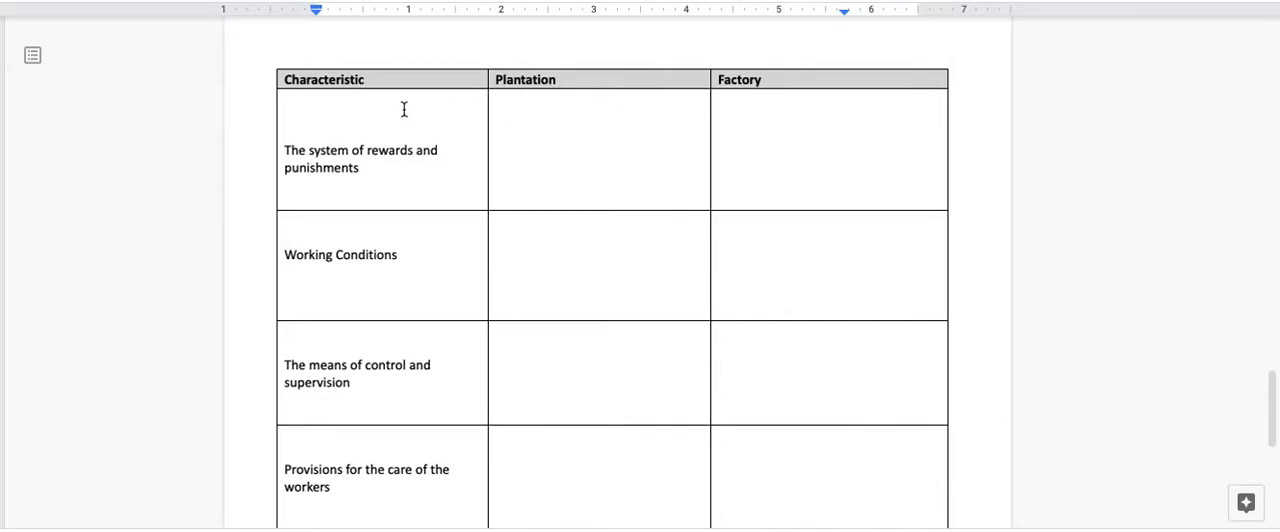
scroll("down", 3)
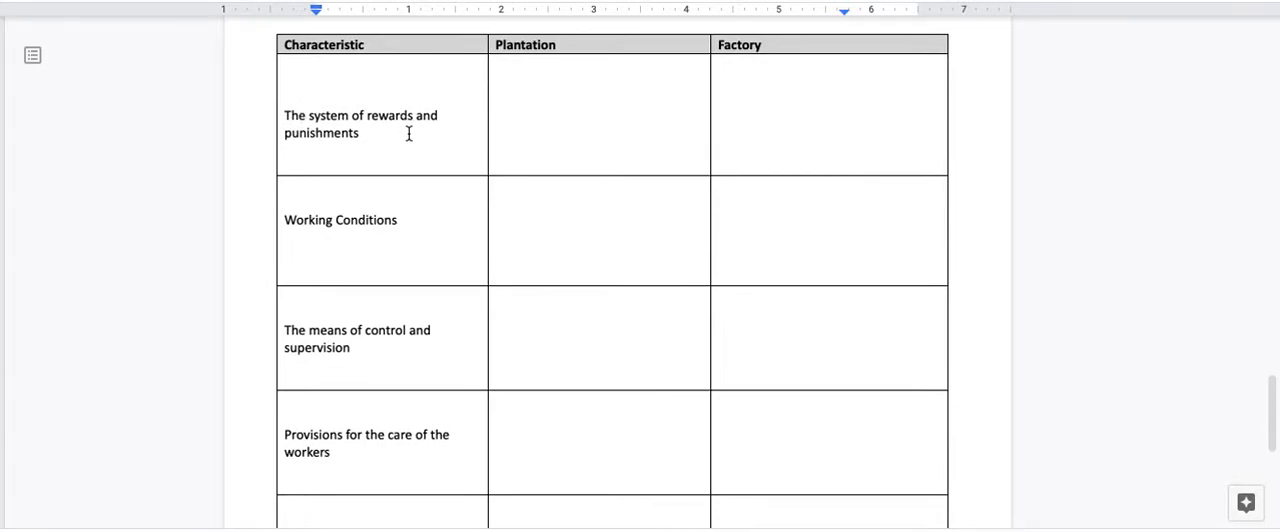
mouse_move(384, 140)
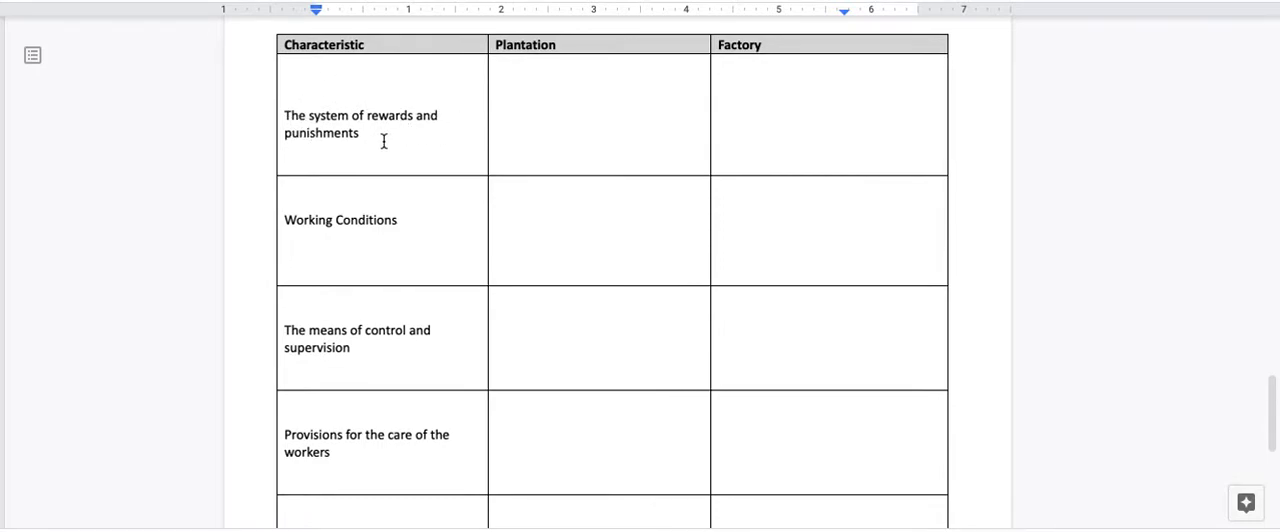
mouse_move(608, 136)
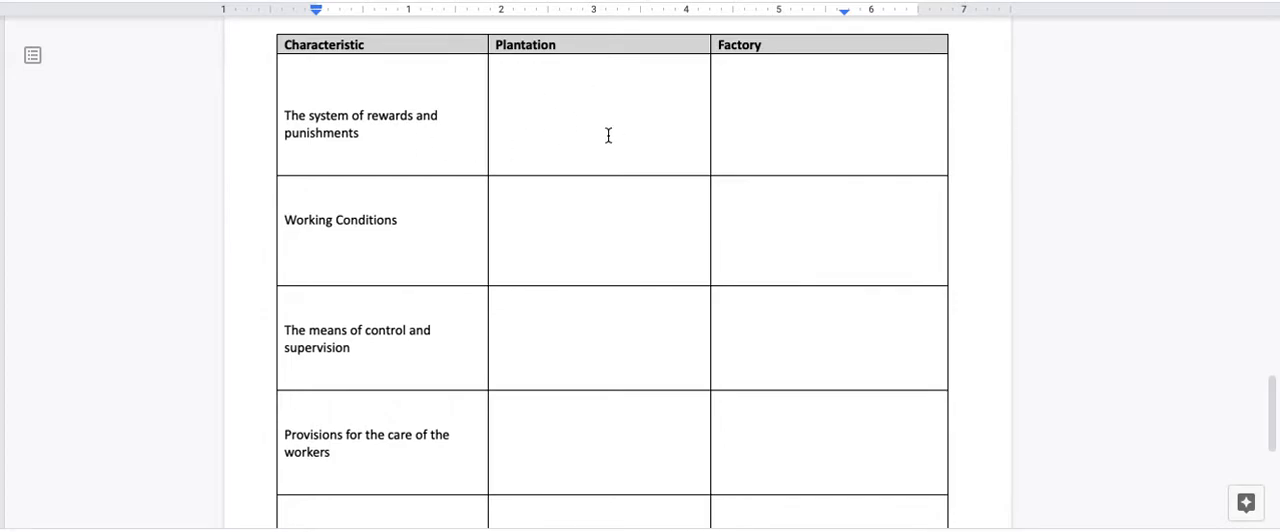
mouse_move(804, 124)
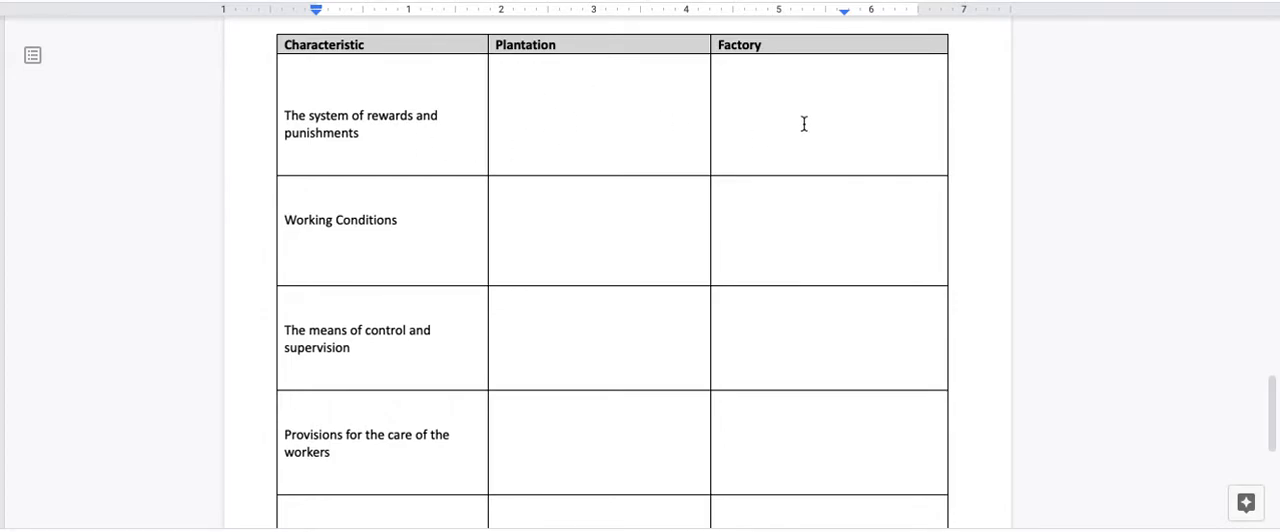
mouse_move(378, 104)
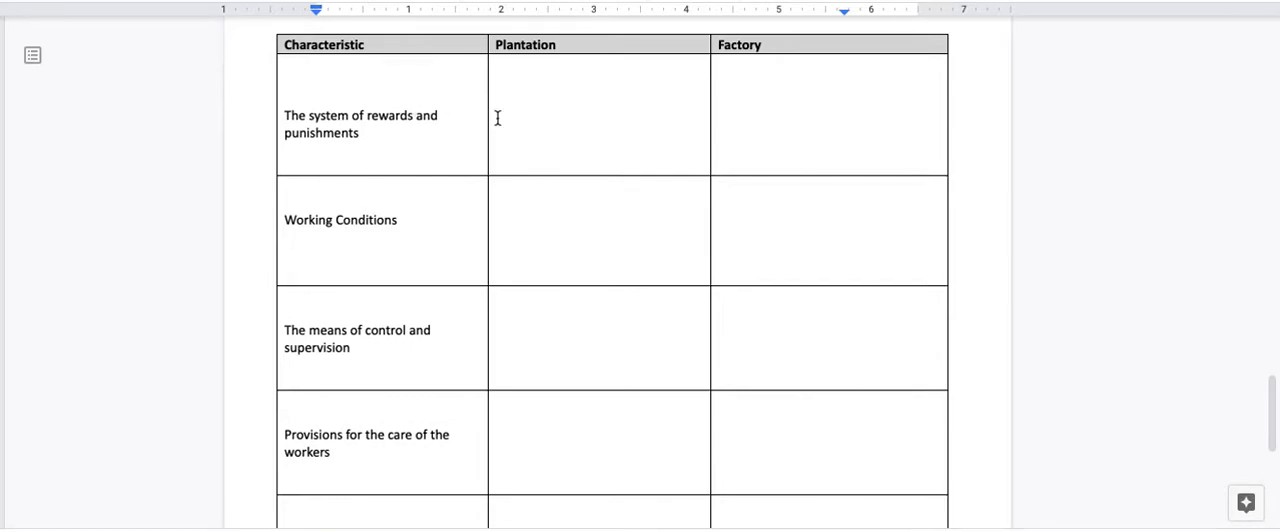
mouse_move(560, 128)
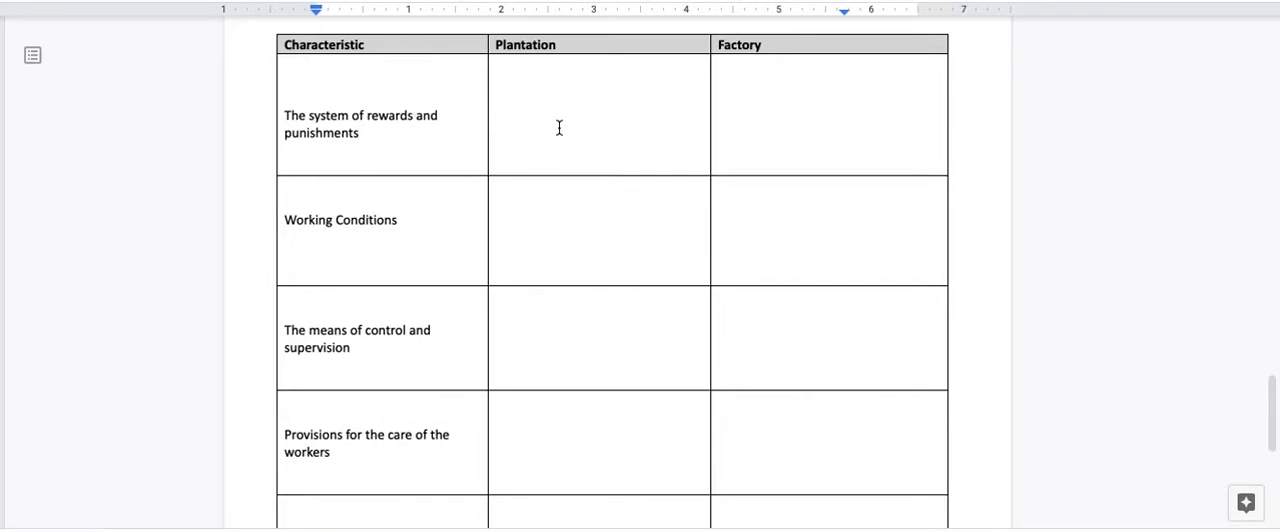
mouse_move(608, 96)
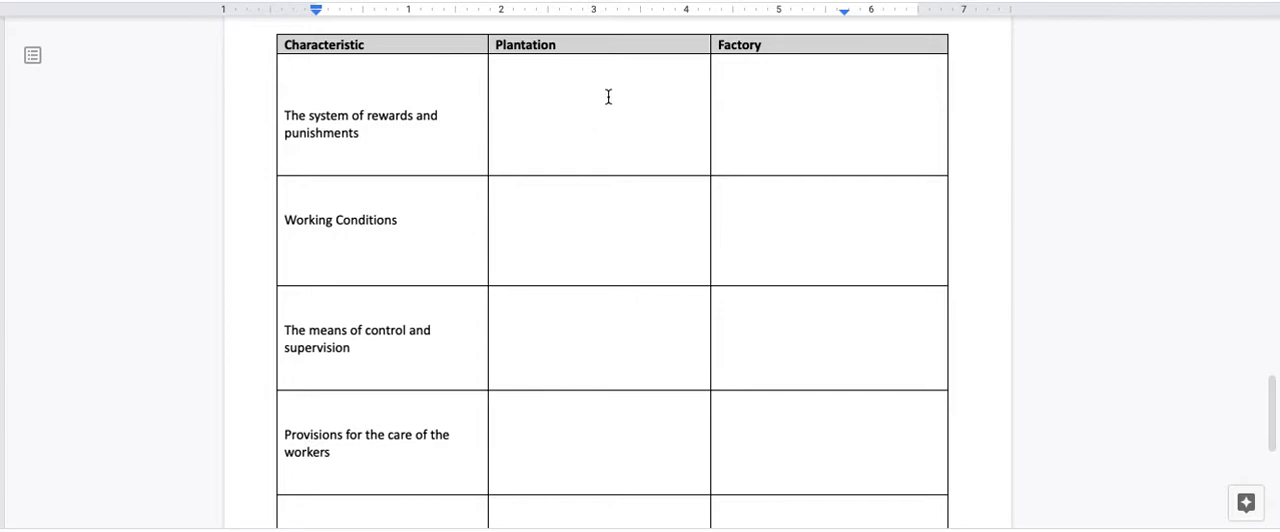
mouse_move(596, 120)
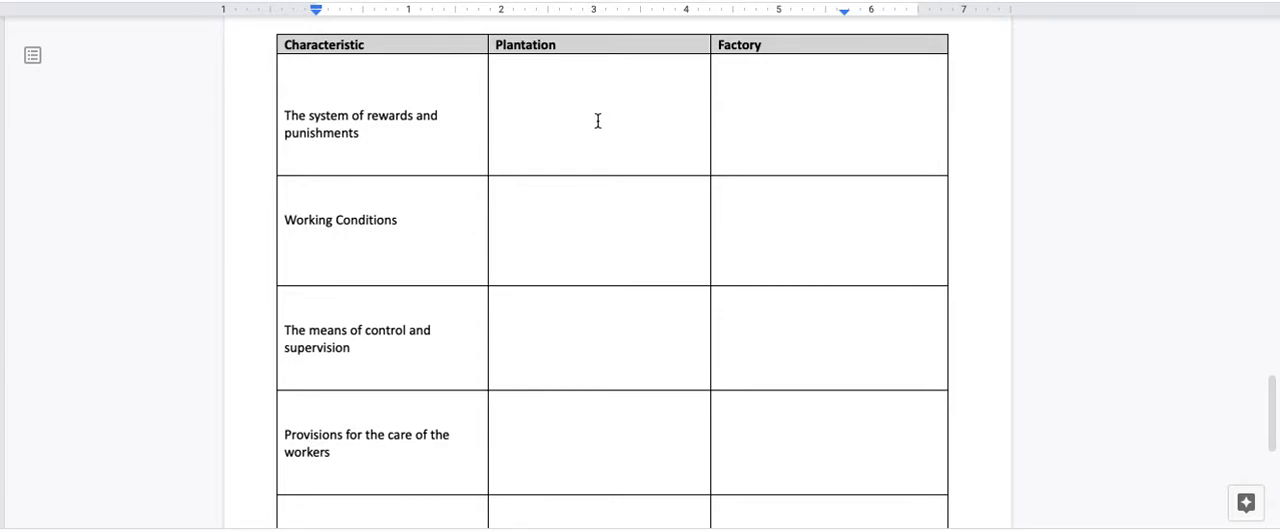
mouse_move(784, 132)
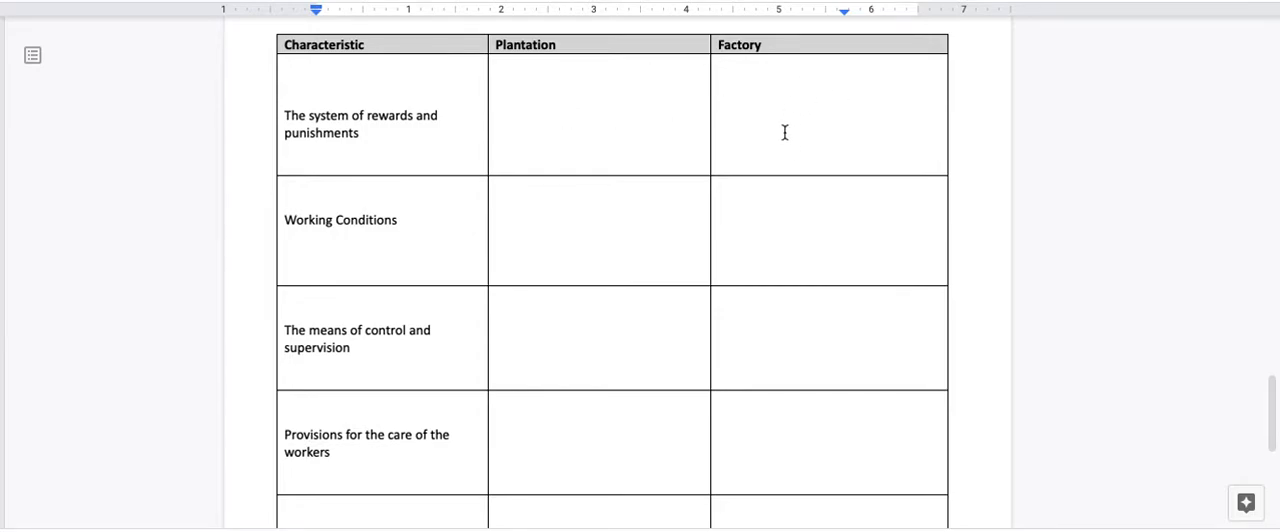
mouse_move(398, 248)
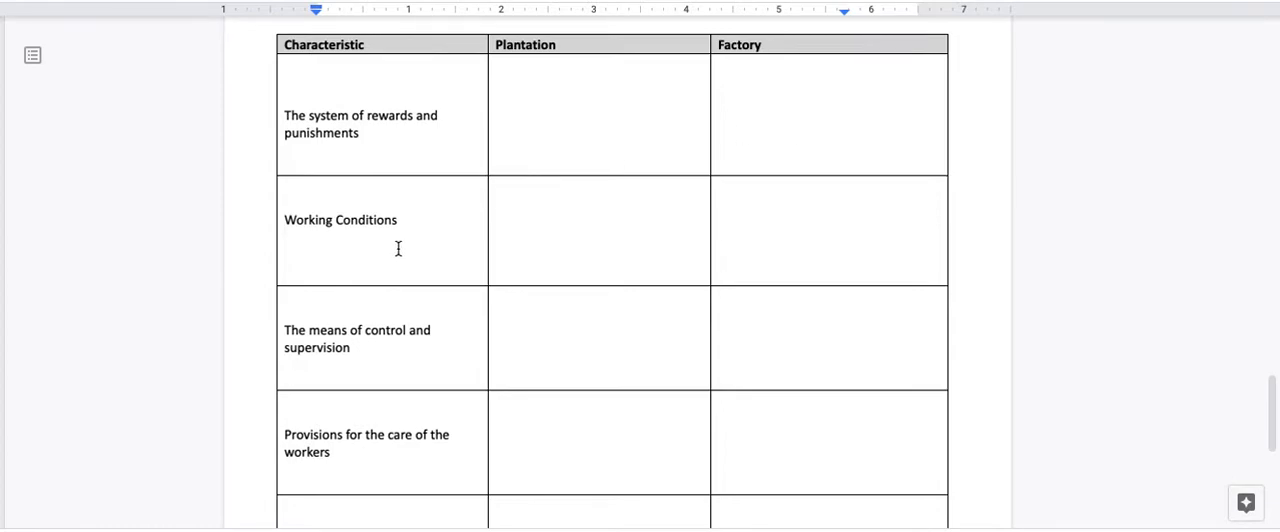
mouse_move(588, 228)
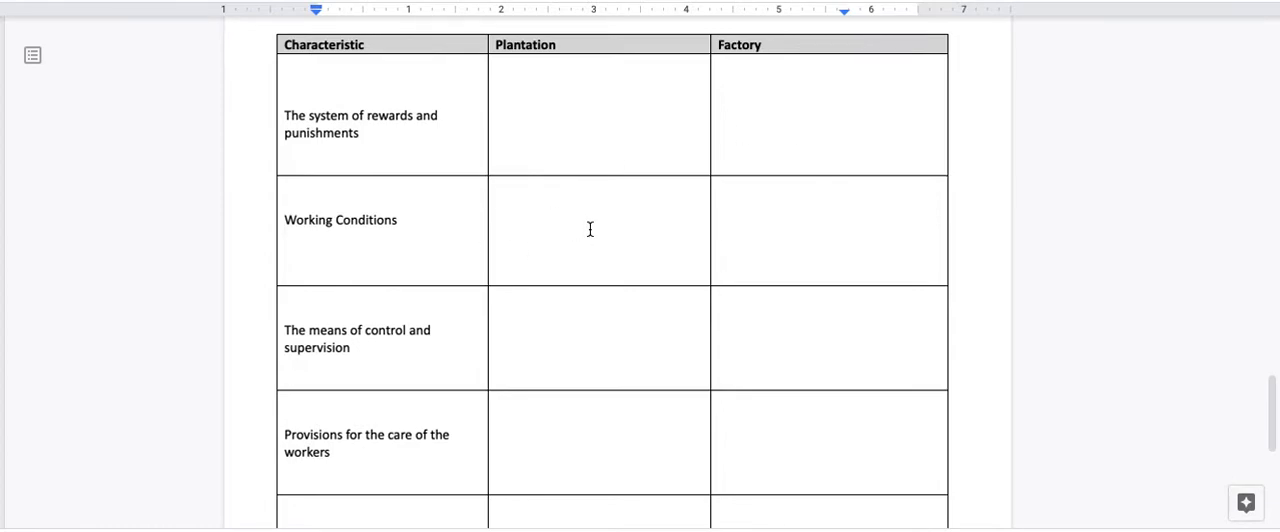
mouse_move(860, 236)
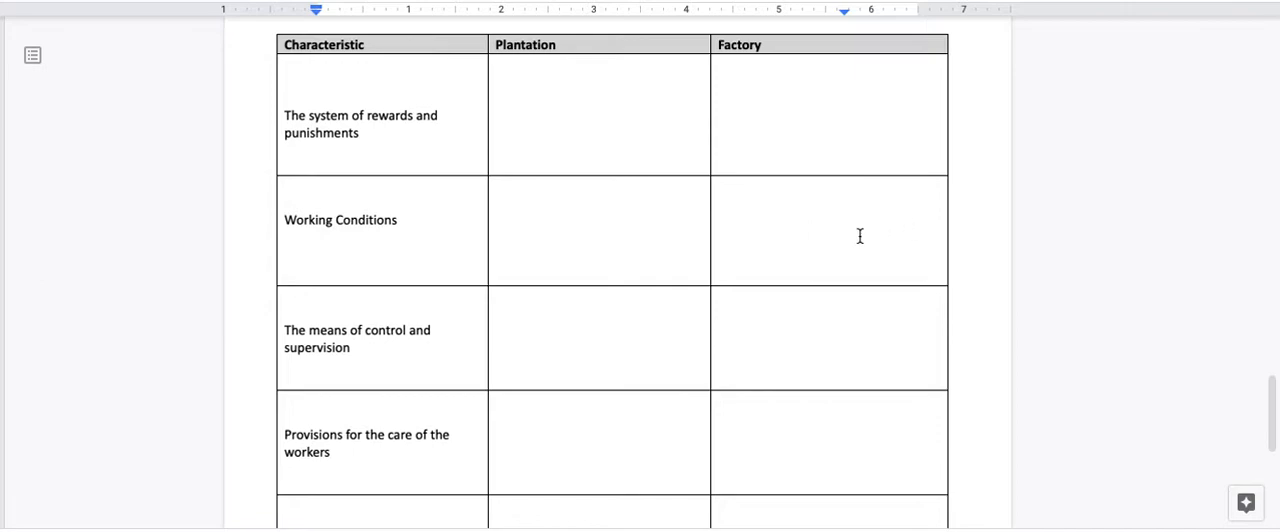
mouse_move(322, 328)
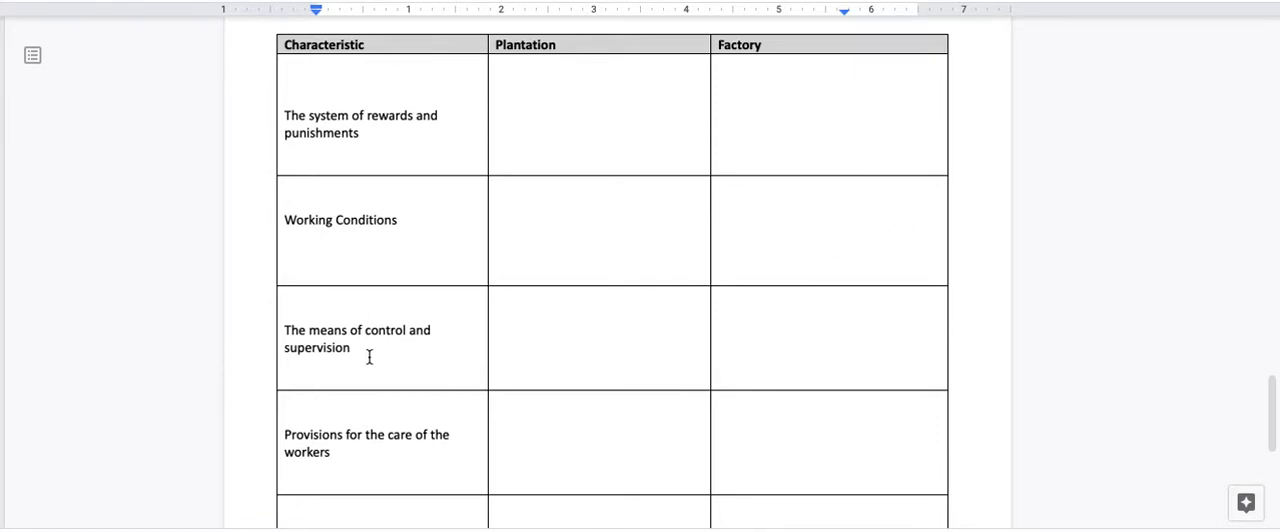
mouse_move(568, 338)
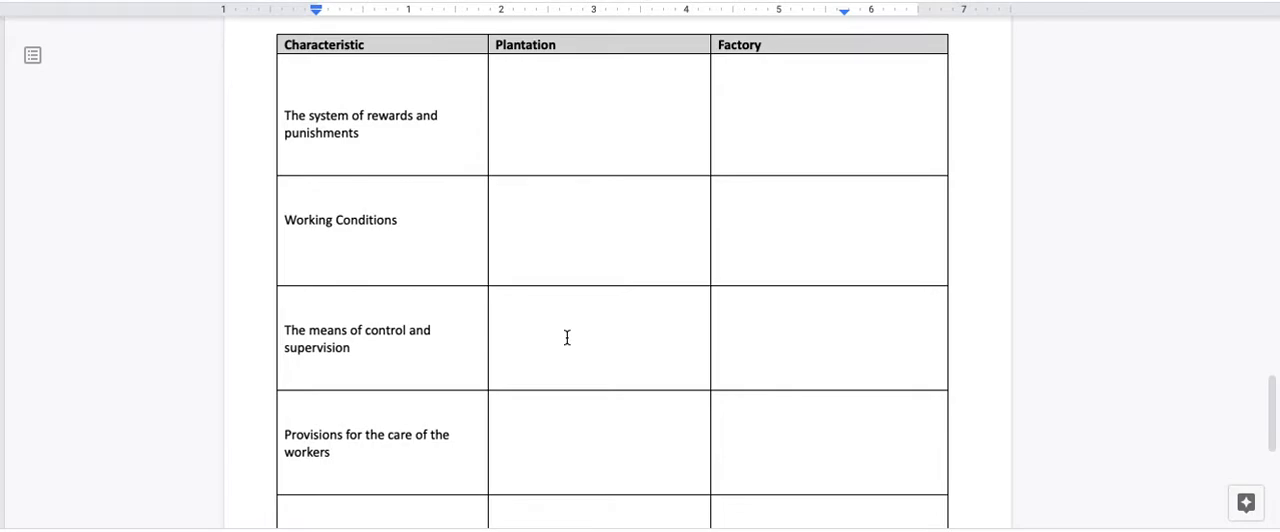
mouse_move(588, 348)
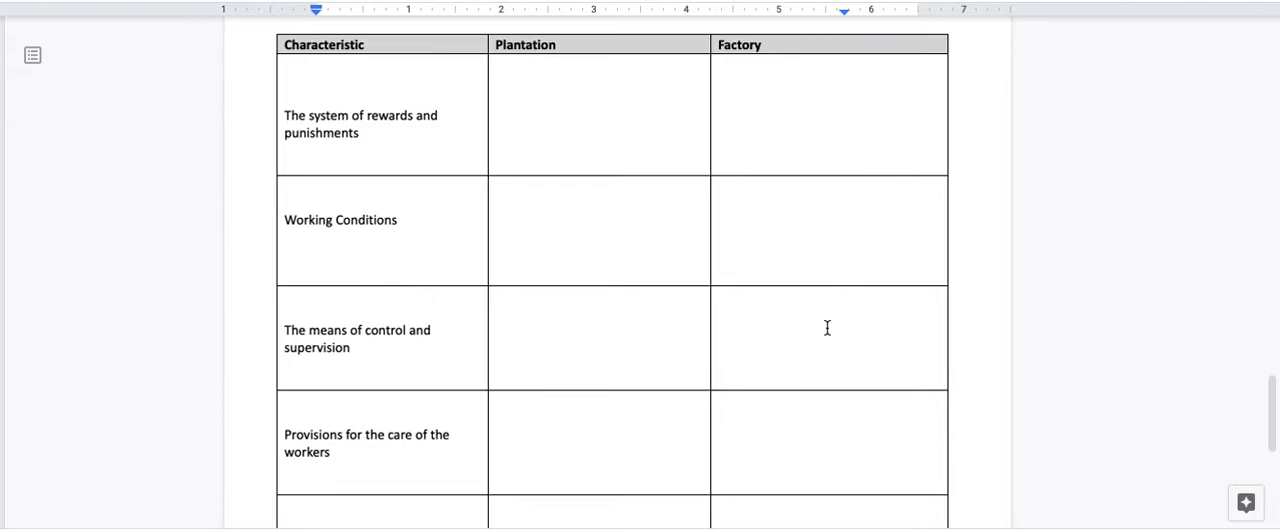
scroll("down", 3)
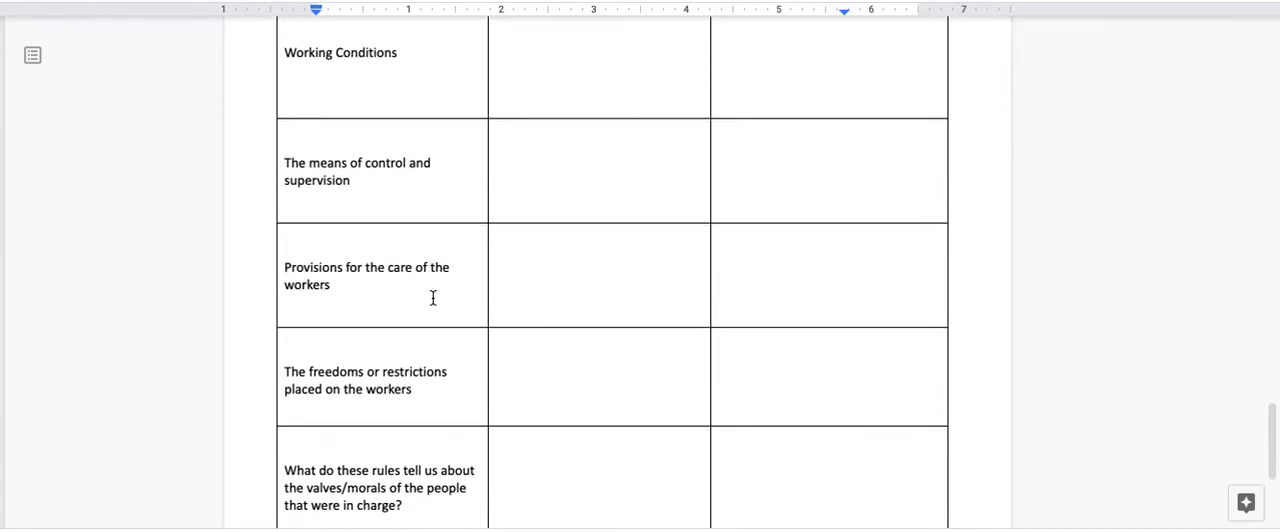
scroll("down", 3)
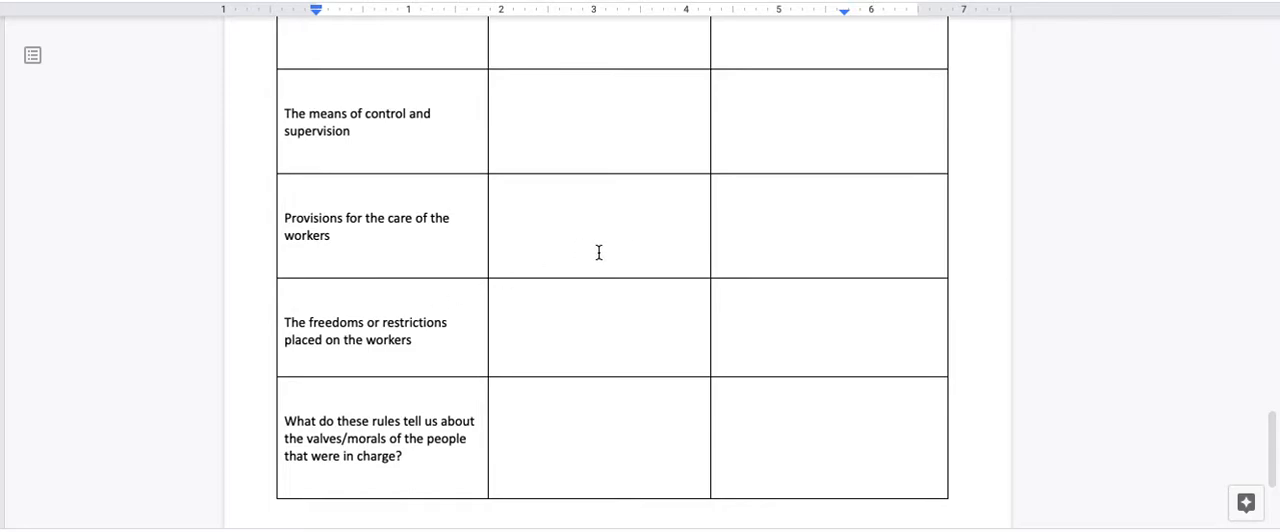
mouse_move(604, 250)
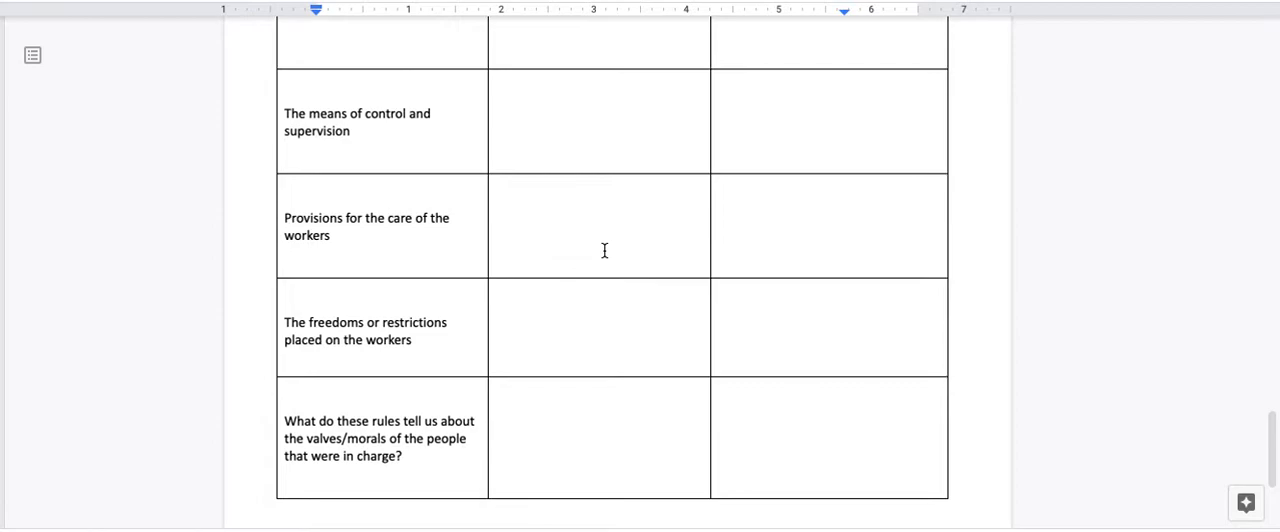
mouse_move(626, 226)
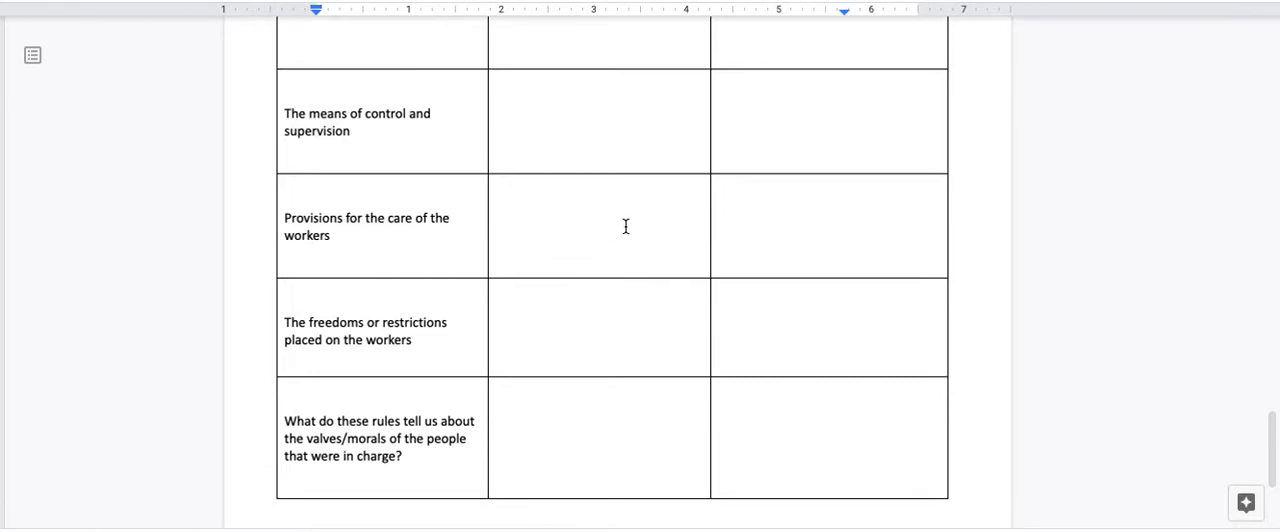
mouse_move(848, 248)
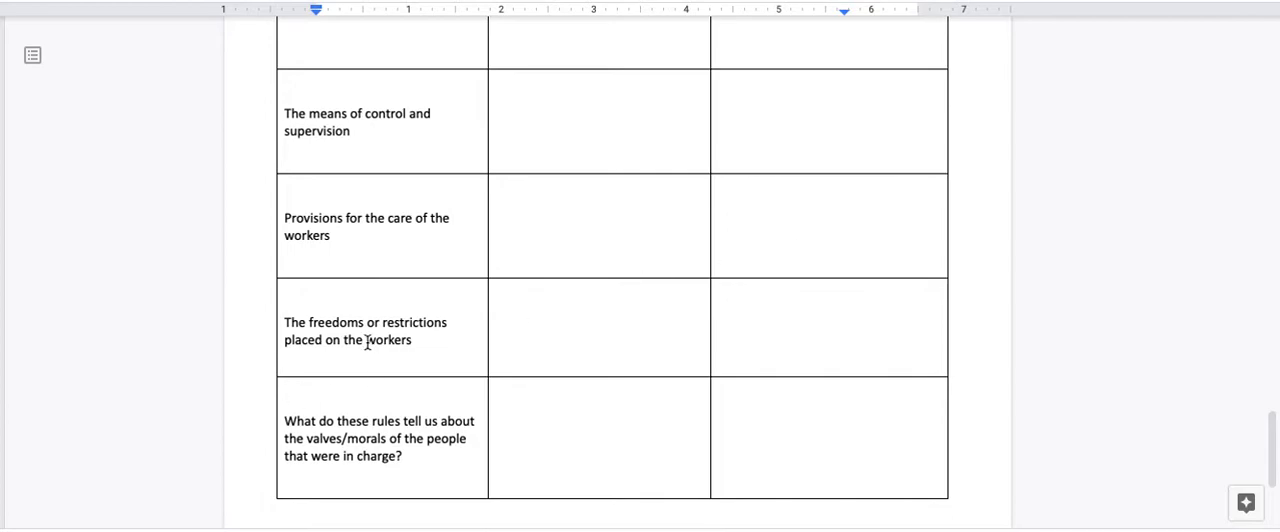
mouse_move(364, 364)
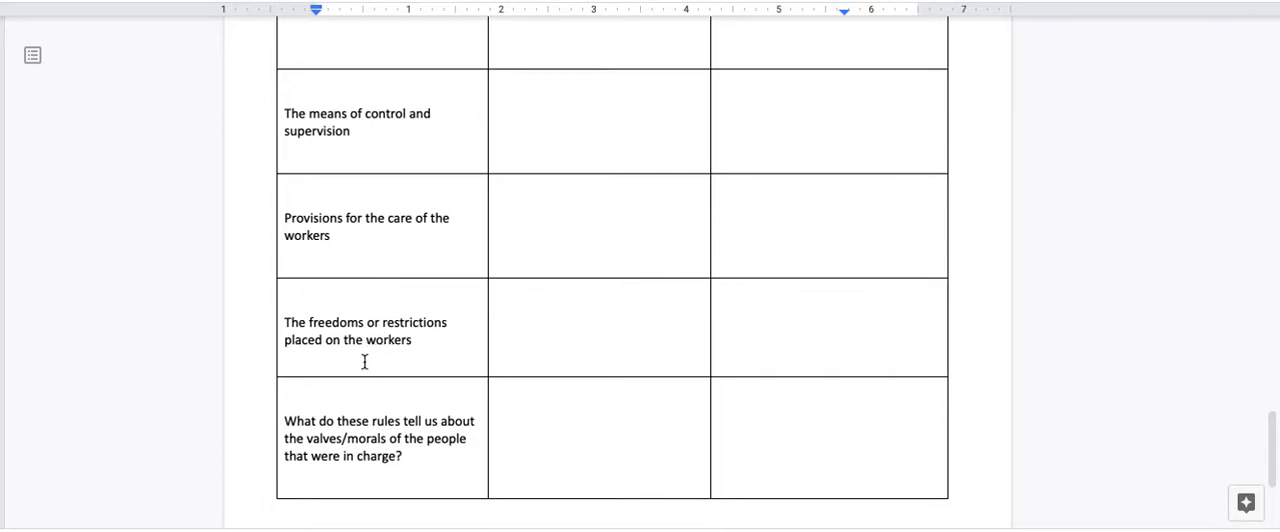
mouse_move(596, 334)
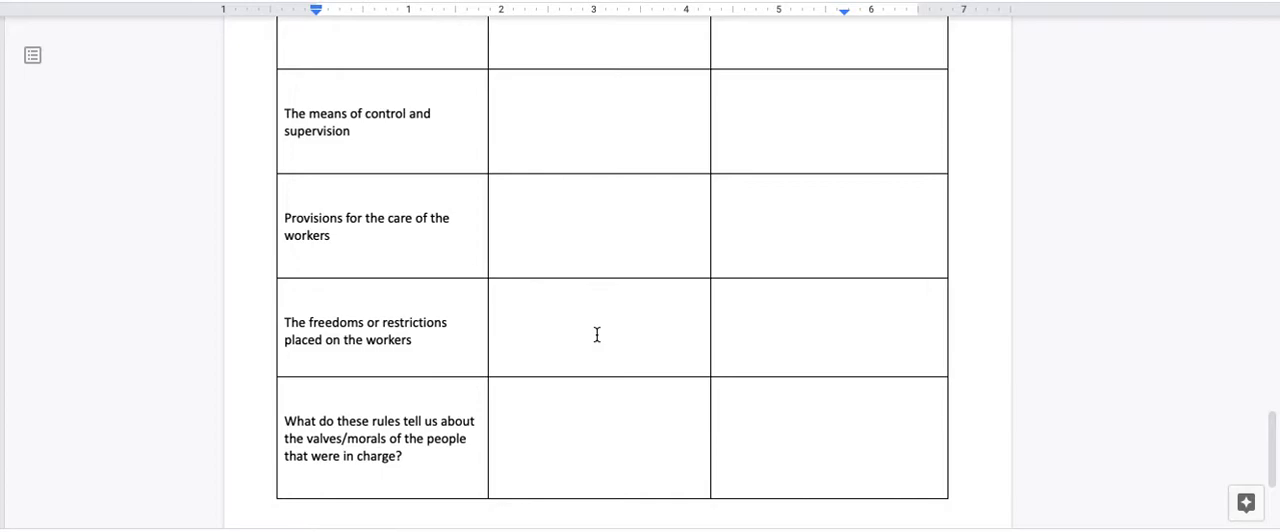
mouse_move(622, 322)
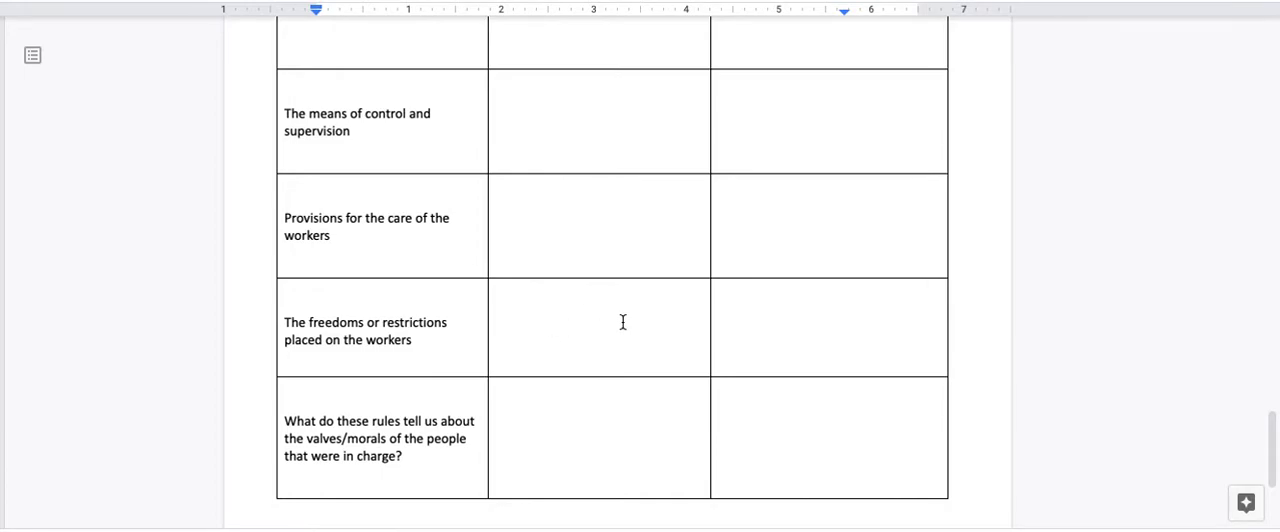
mouse_move(528, 346)
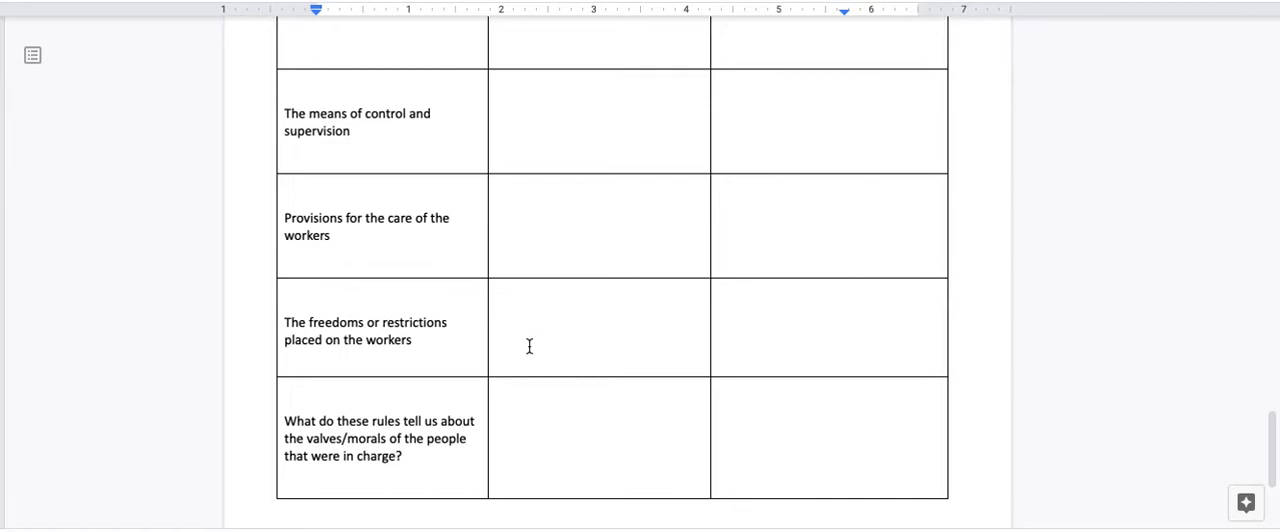
mouse_move(524, 346)
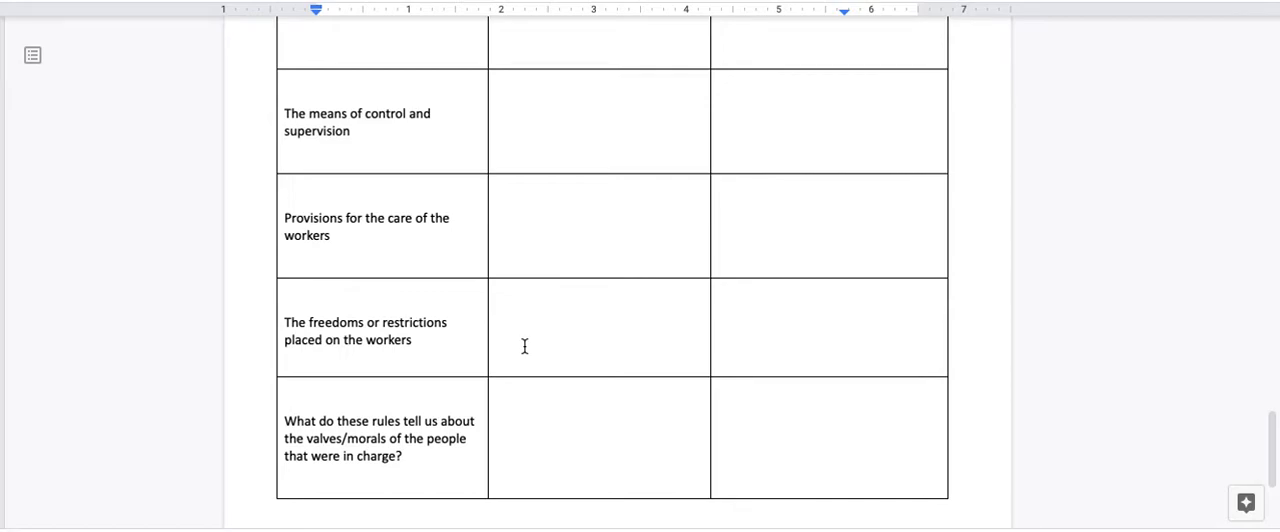
scroll("down", 3)
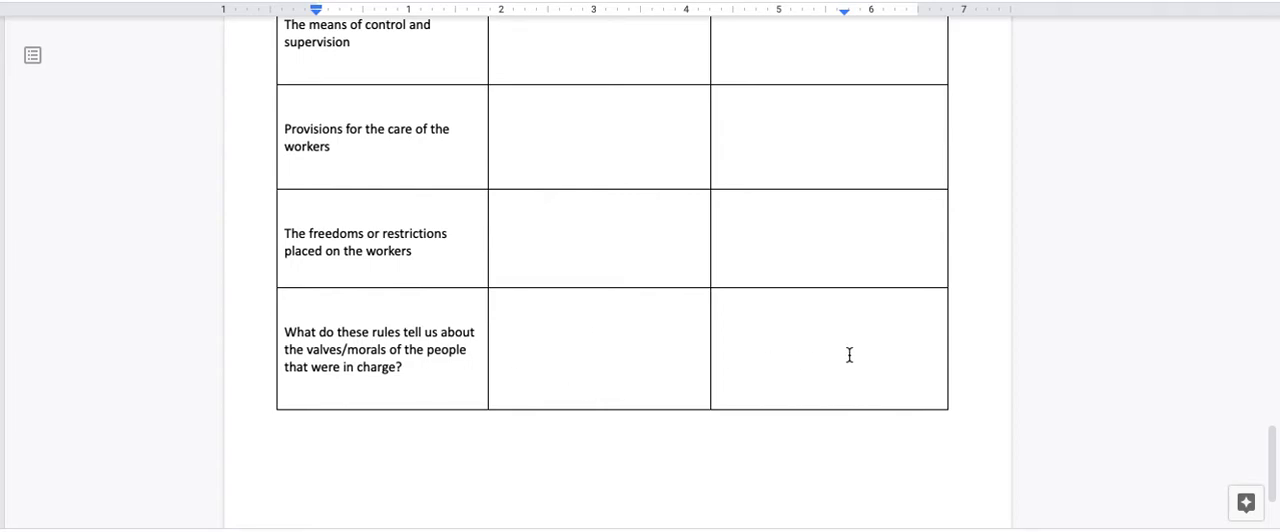
mouse_move(1036, 364)
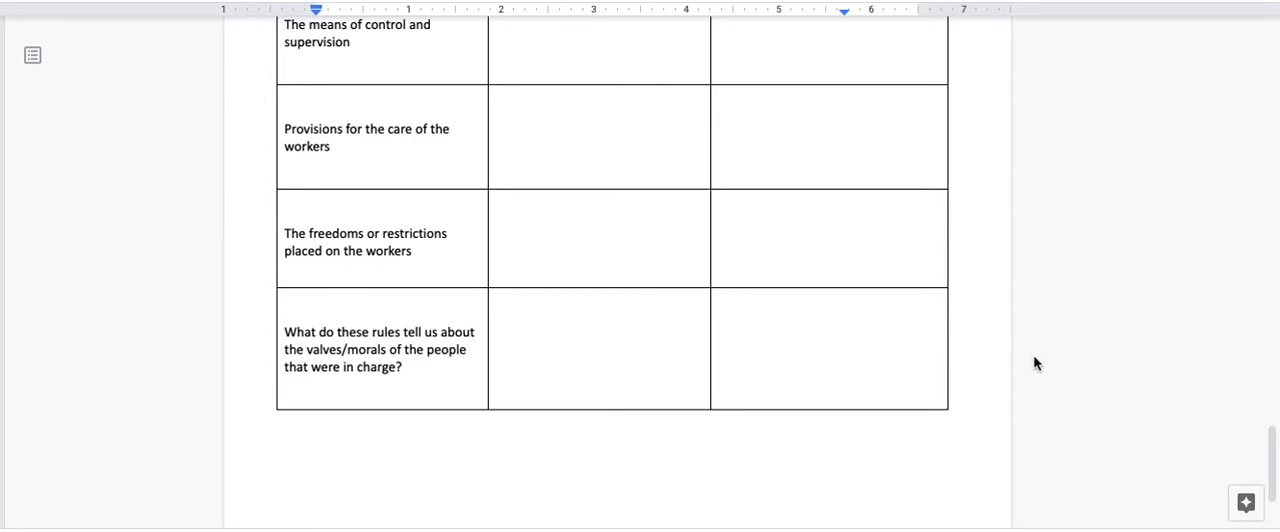